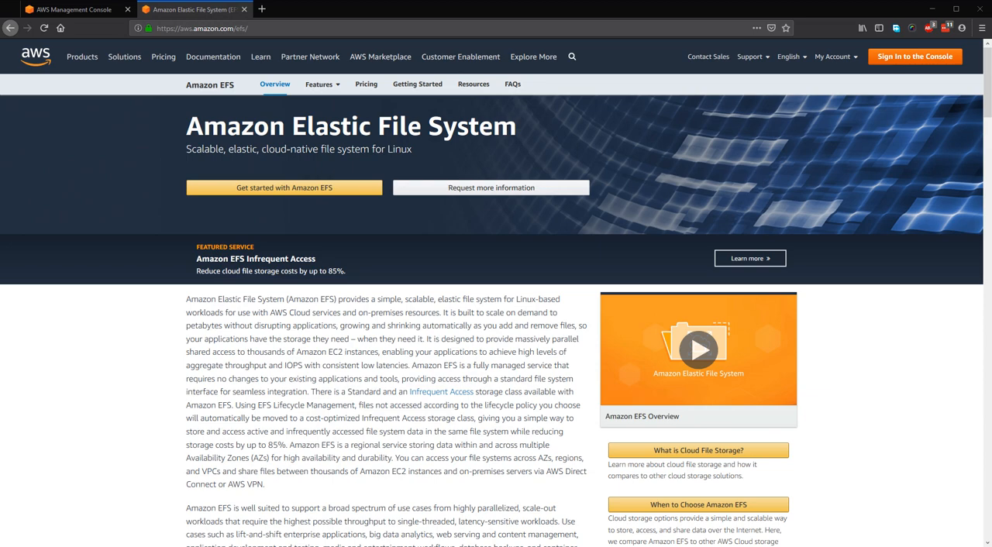
mouse_move(158, 23)
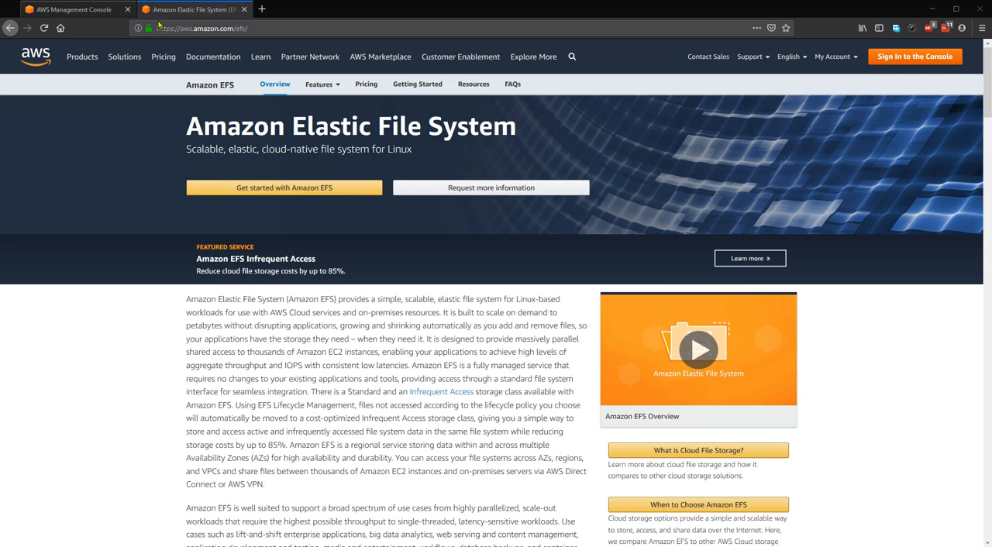
mouse_move(74, 10)
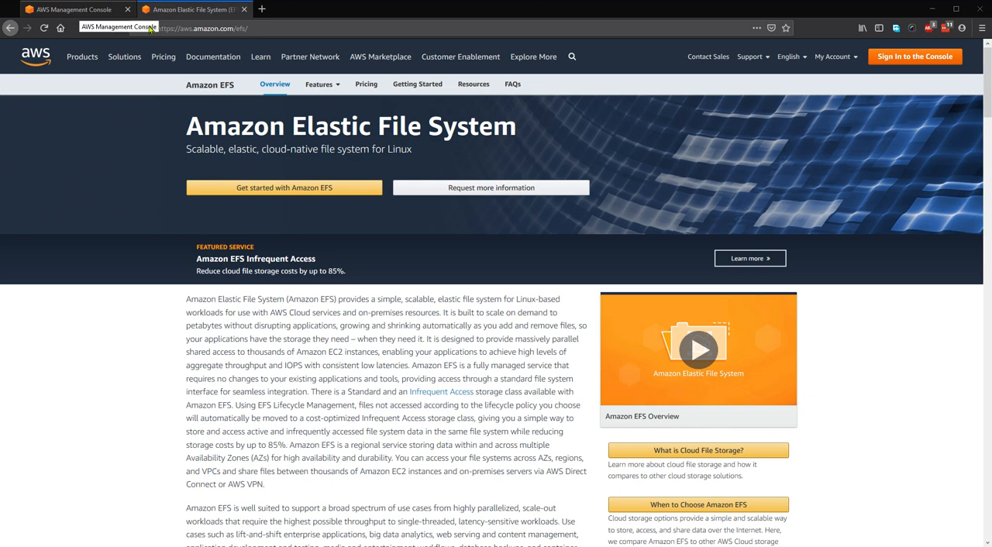
Step: In the AWS Management Console tab, find EFS in Find Services and open it
click(74, 9)
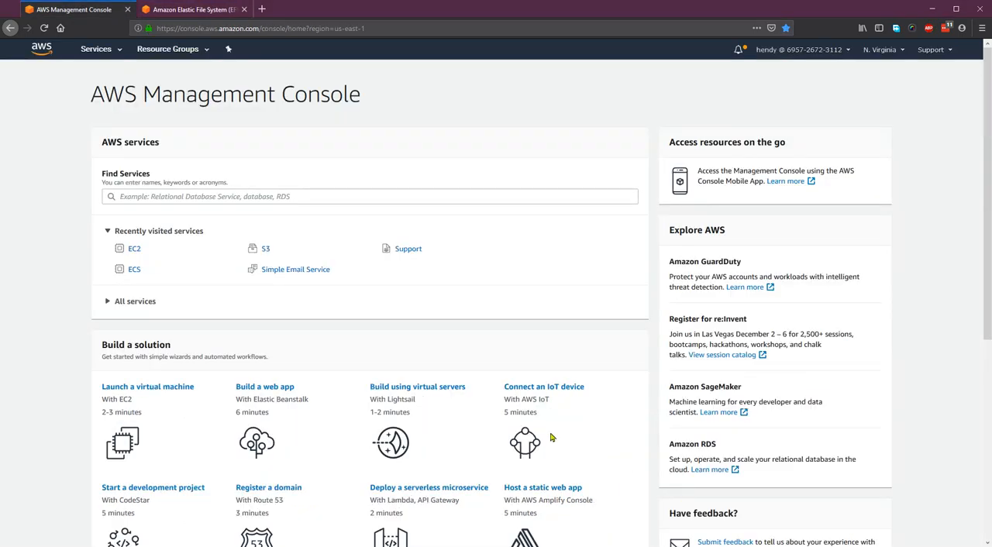
text(e)
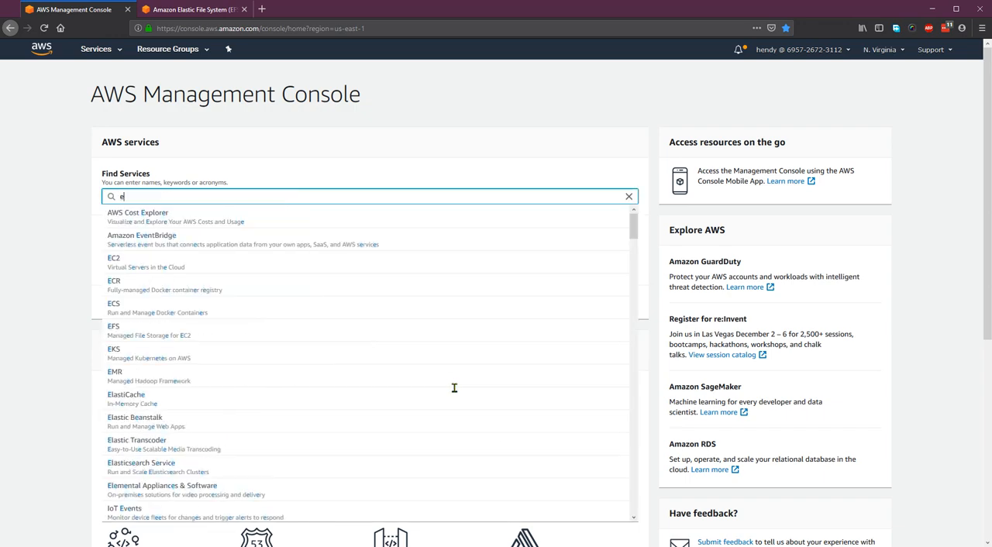
click(114, 327)
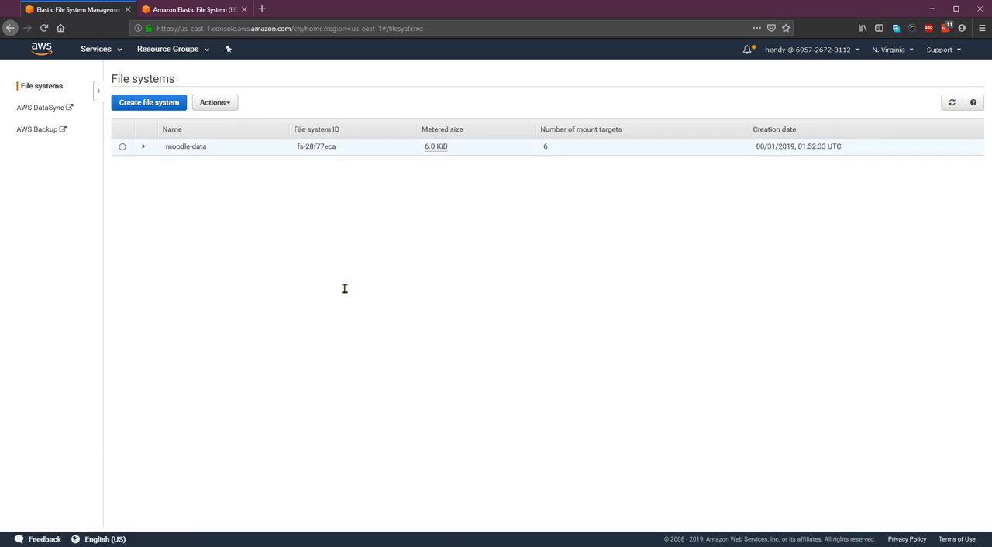
mouse_move(314, 207)
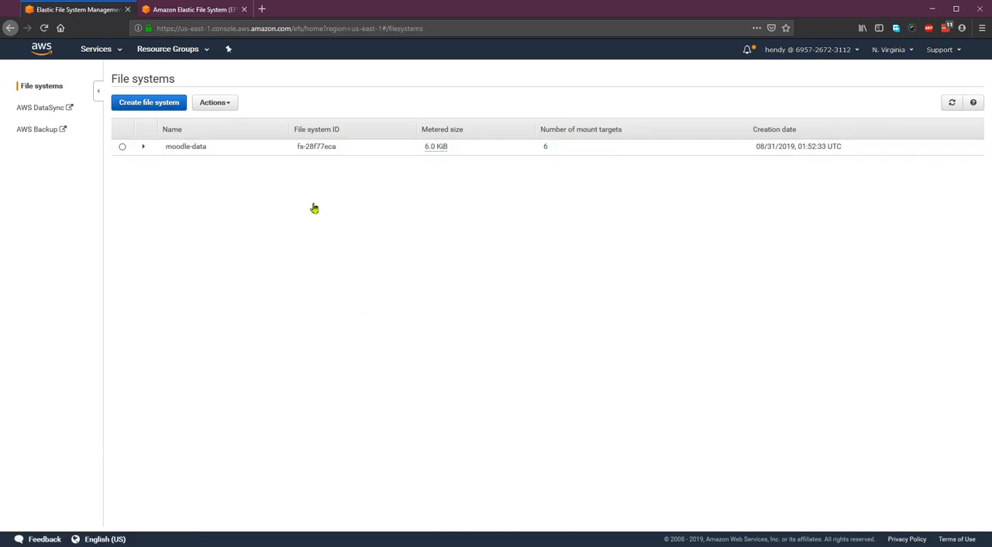
Step: Start a new EFS file system on the default VPC, keeping default mount targets in six zones
click(149, 101)
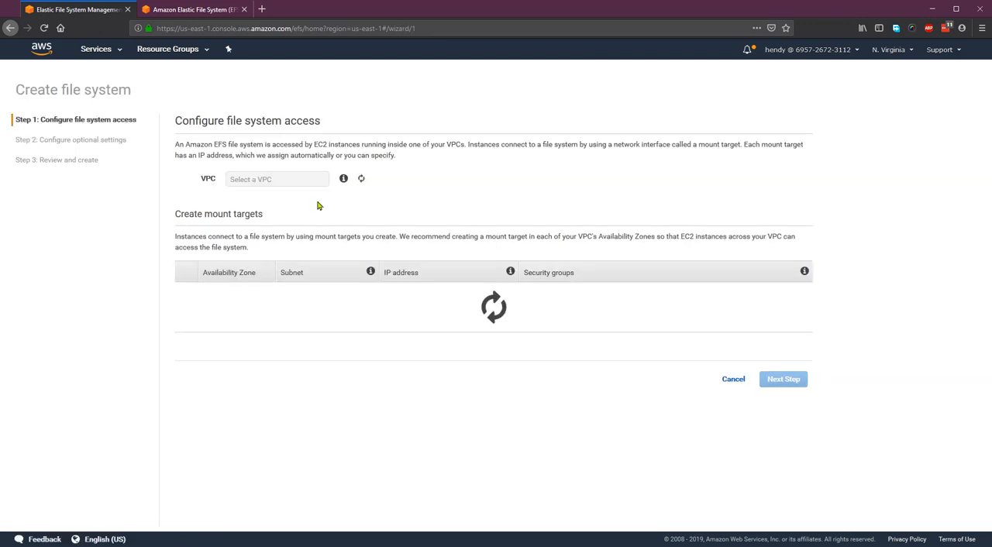
click(277, 179)
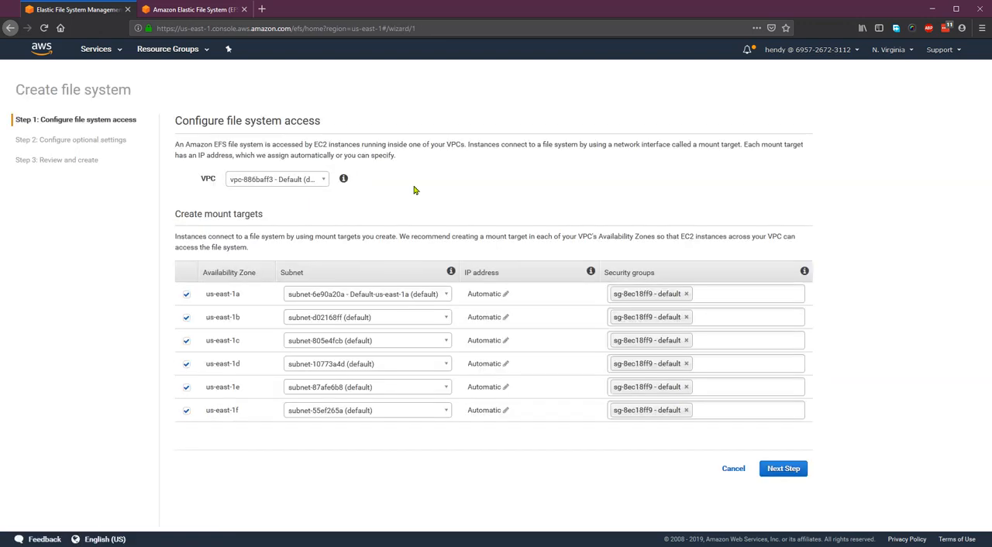
click(276, 179)
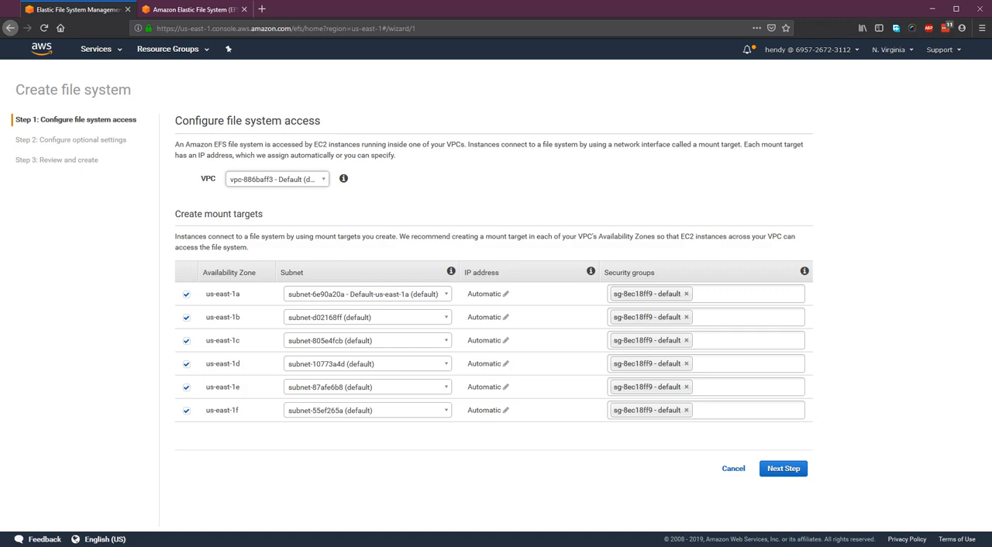
mouse_move(210, 102)
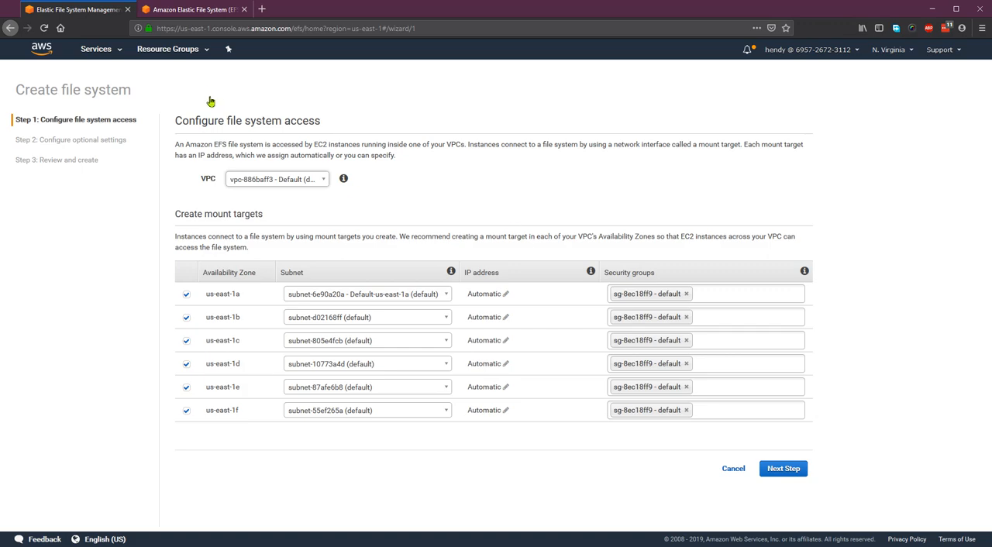
click(95, 48)
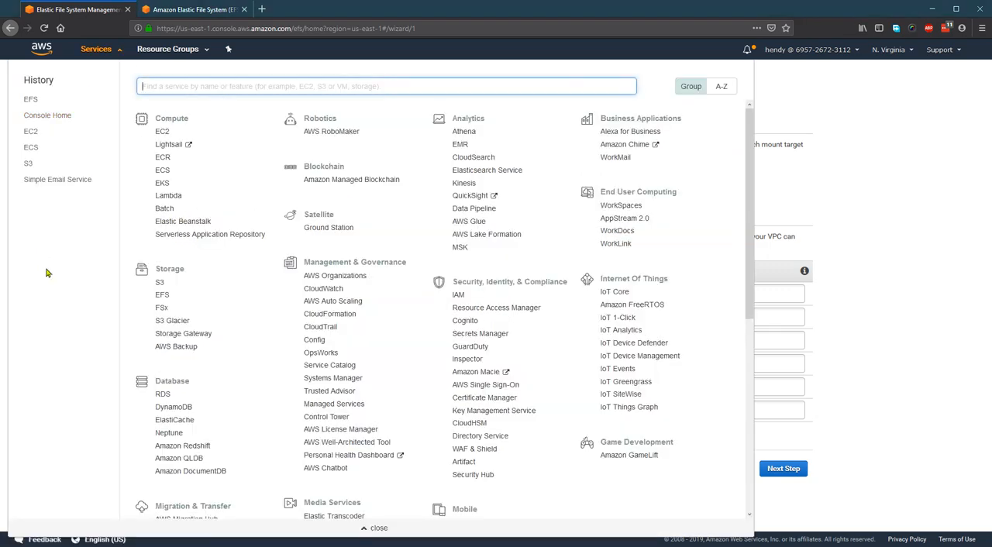
Step: Open EC2 Security Groups in a new tab, then return to the EFS wizard tab
click(31, 130)
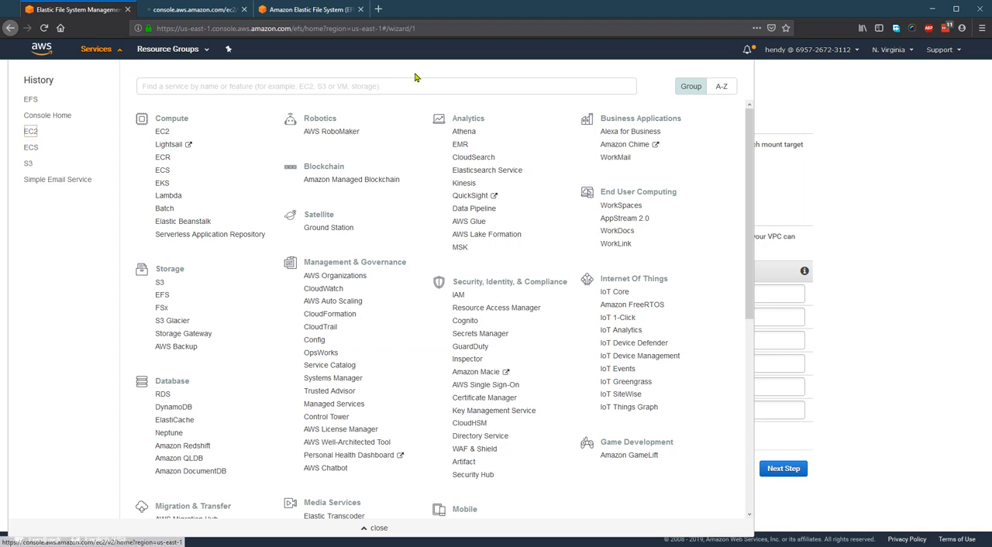
click(162, 131)
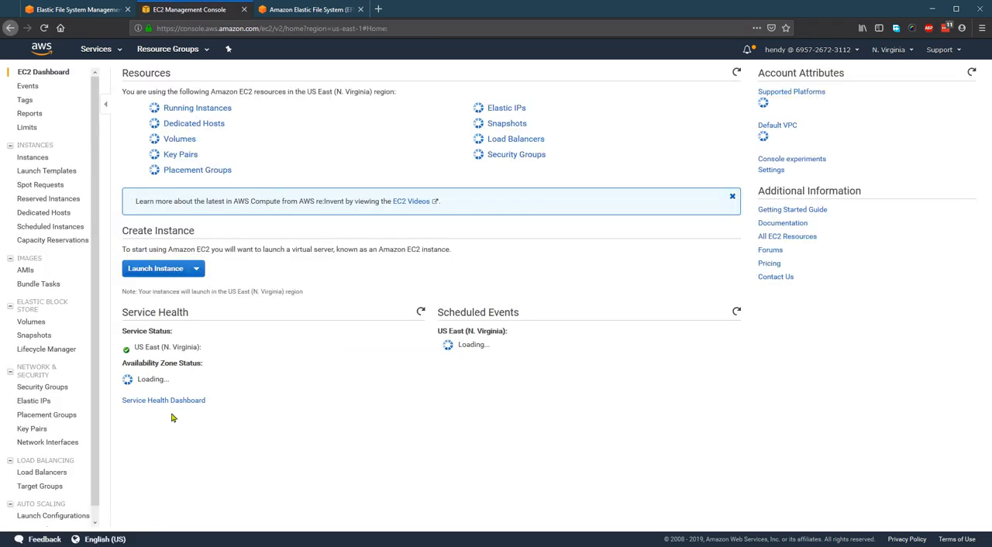
click(42, 387)
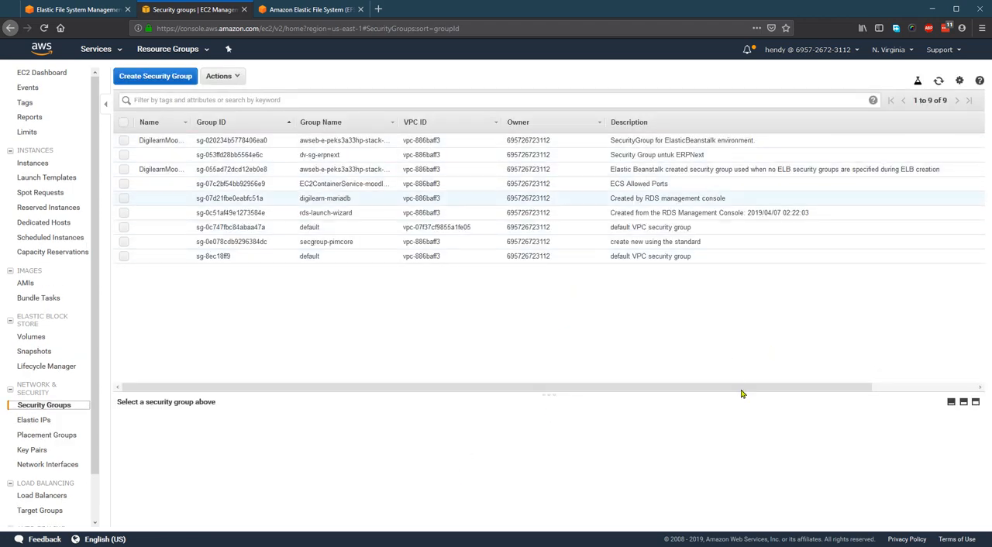
click(95, 49)
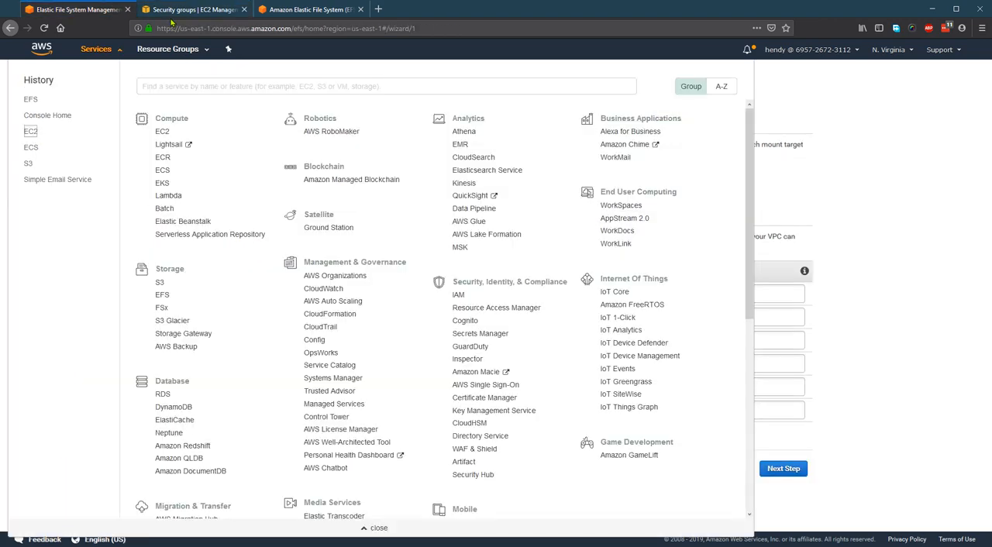
mouse_move(110, 117)
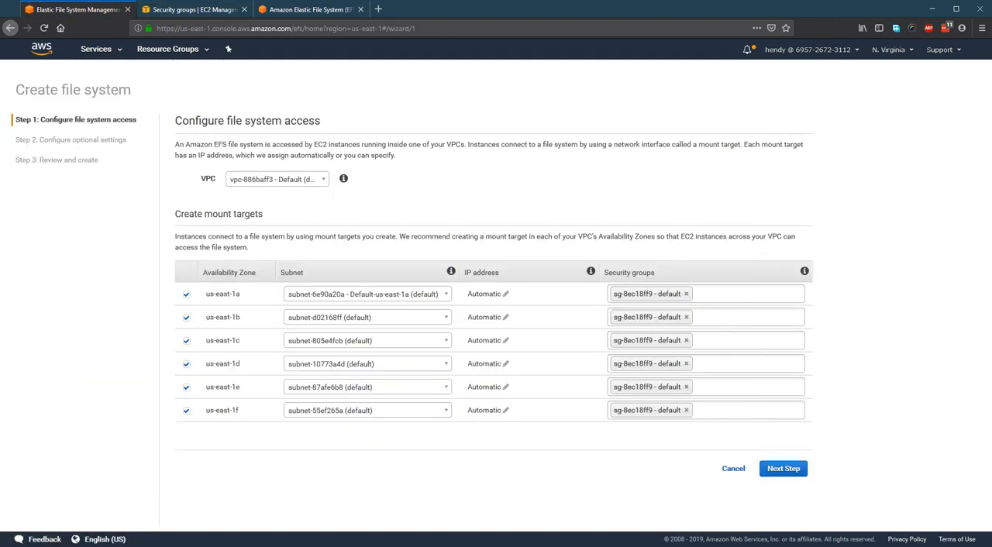
click(194, 9)
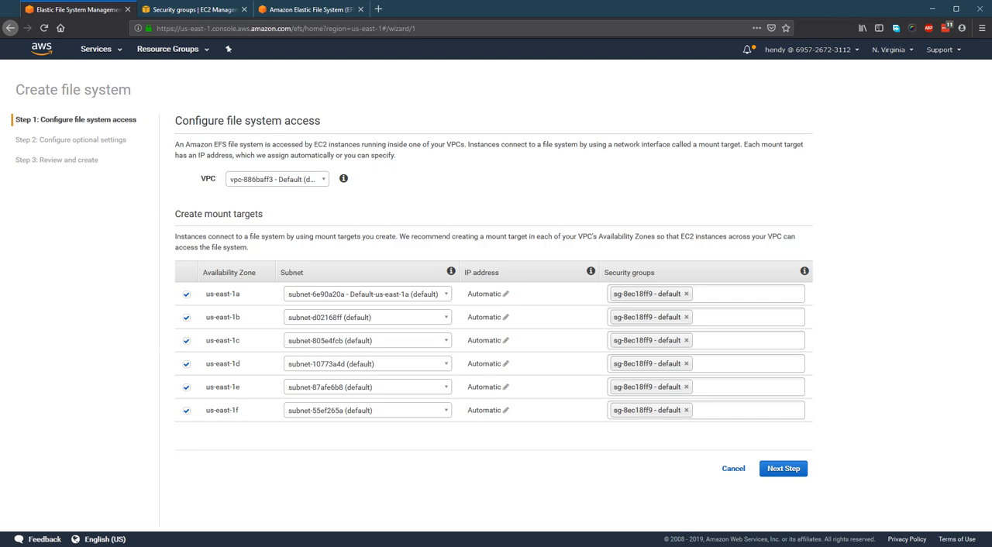
mouse_move(365, 45)
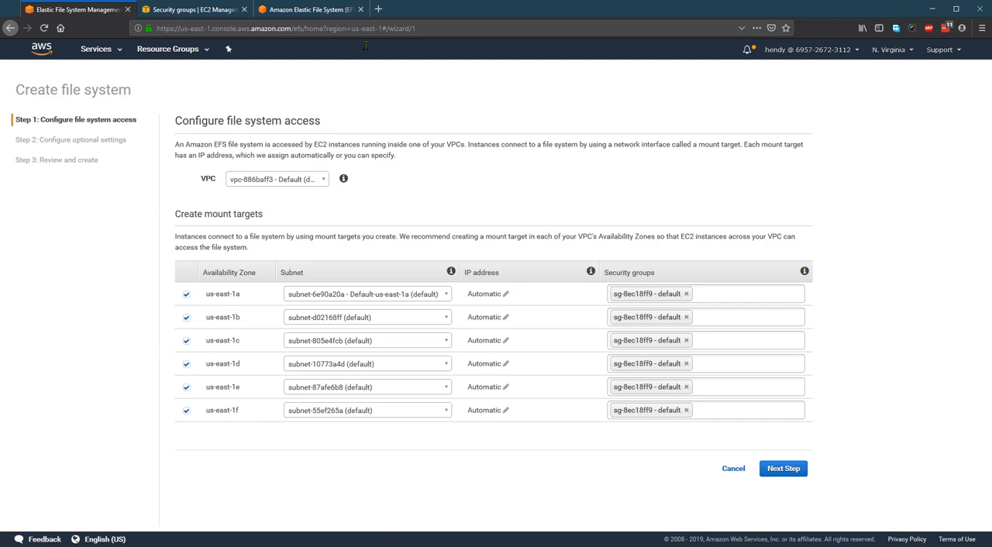
Step: Switch back to the EFS Create file system tab at Step 1
click(192, 9)
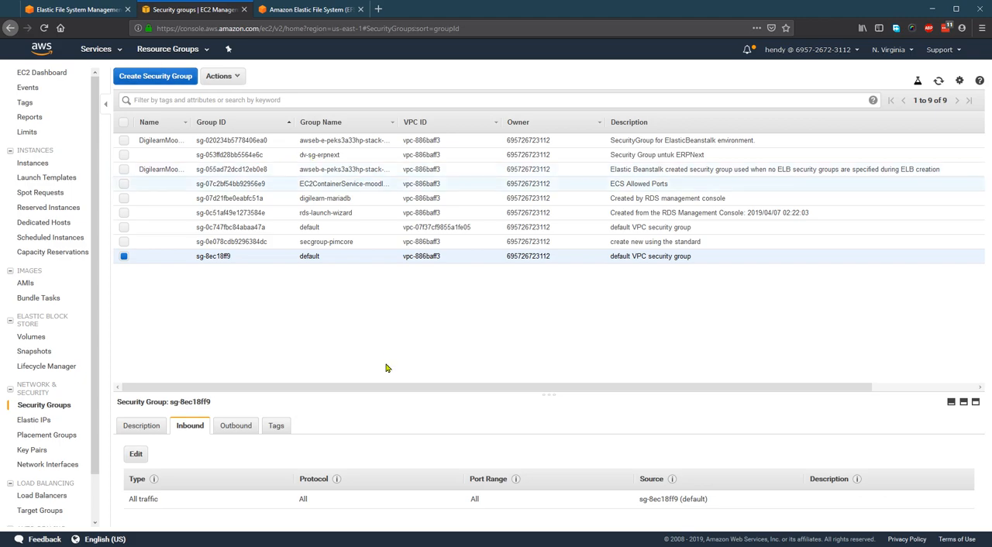
mouse_move(74, 10)
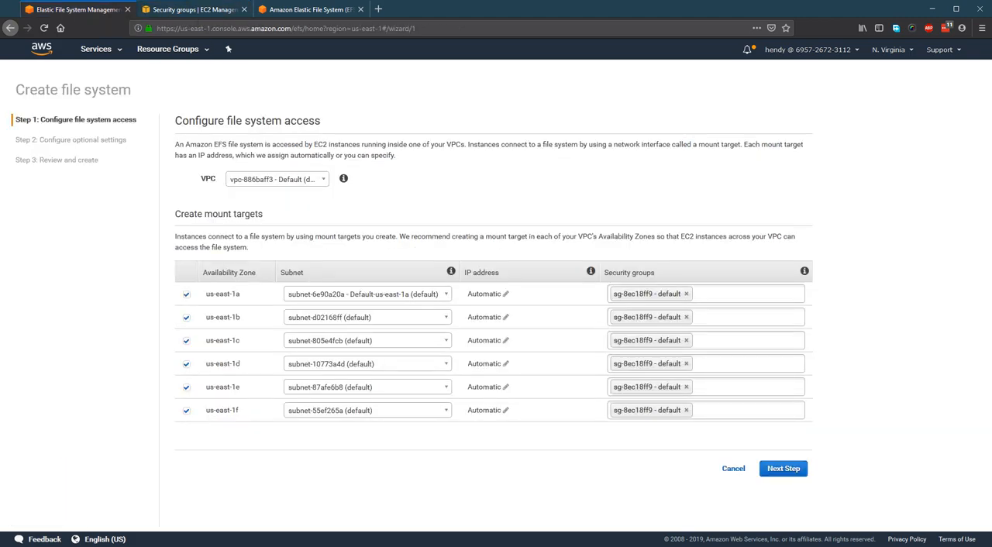
Step: Advance to optional settings and enter 'test-efs-1' as the Name tag value
click(782, 468)
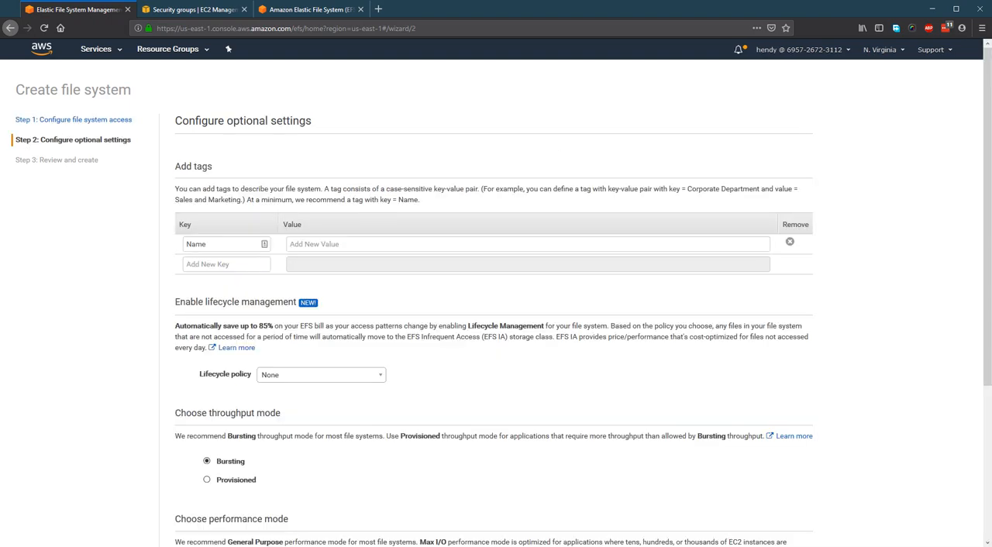
click(527, 243)
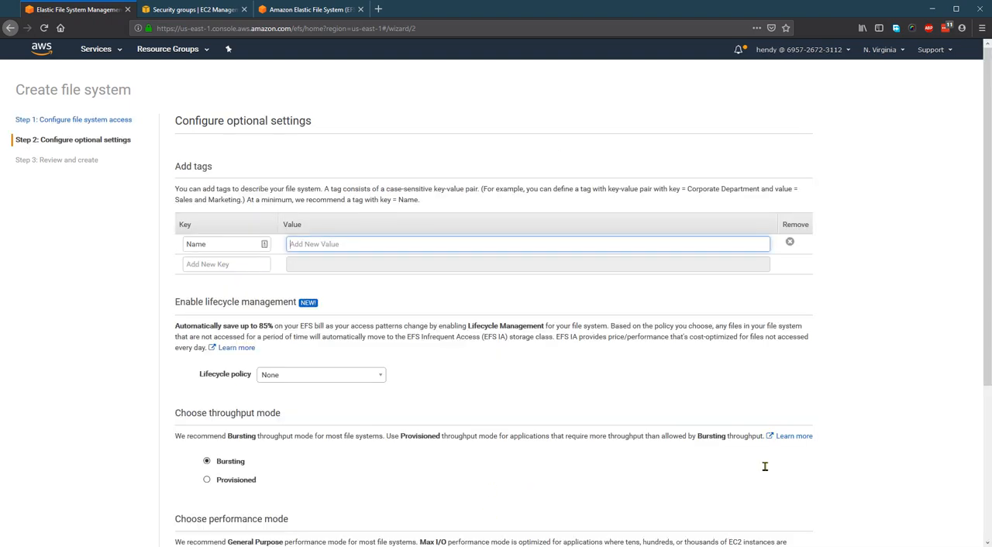
text(test-)
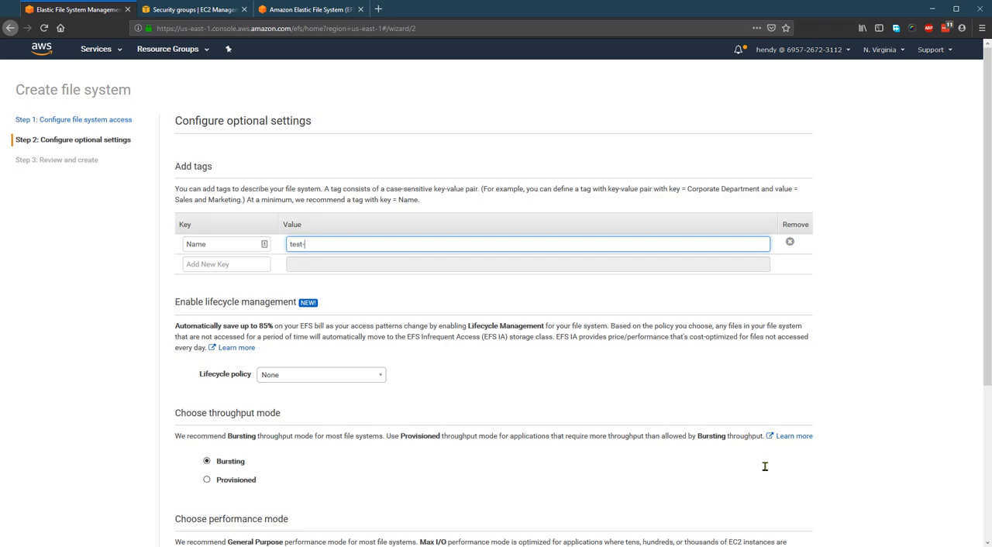
text(efs-1)
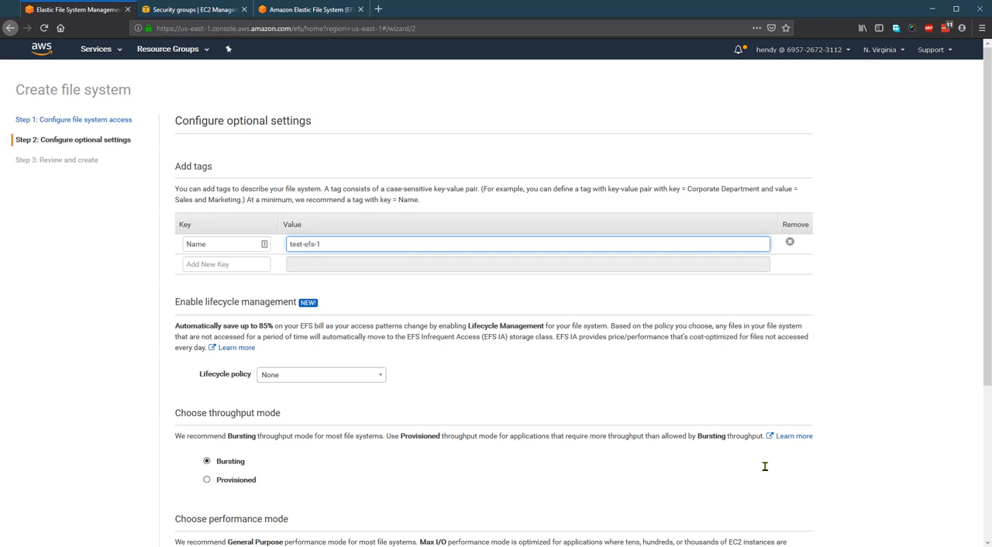
scroll(down, 3)
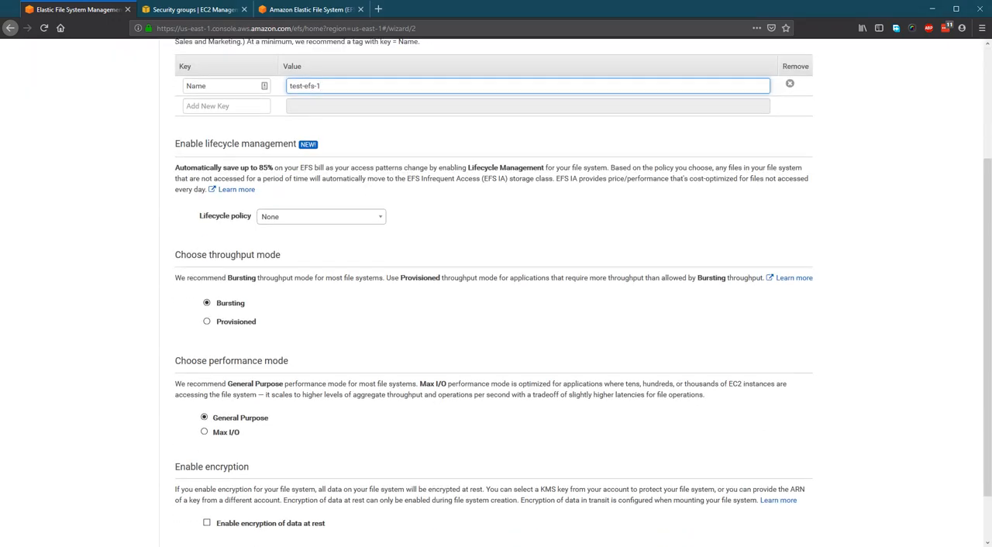
Step: Set the lifecycle policy to 14 days since last access and continue to review
click(319, 216)
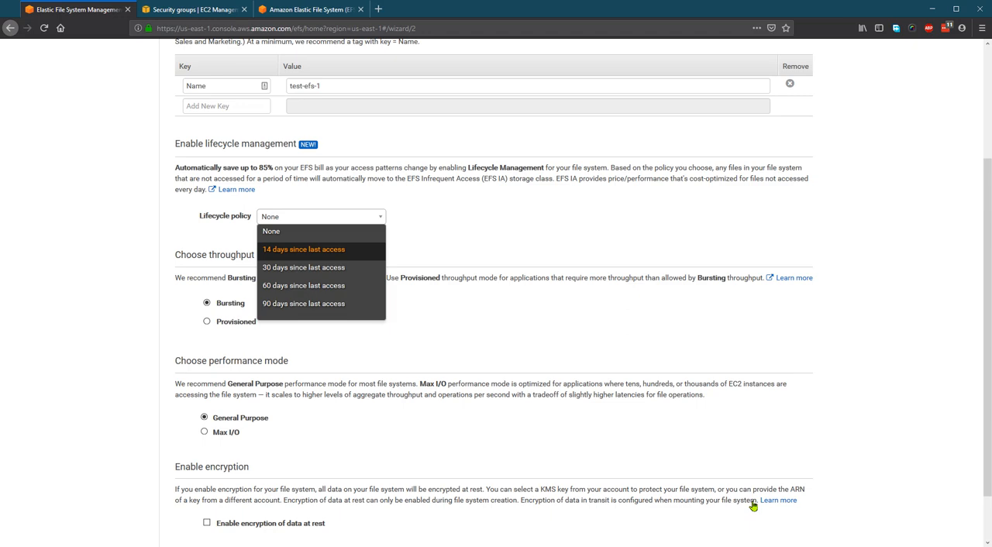
mouse_move(826, 359)
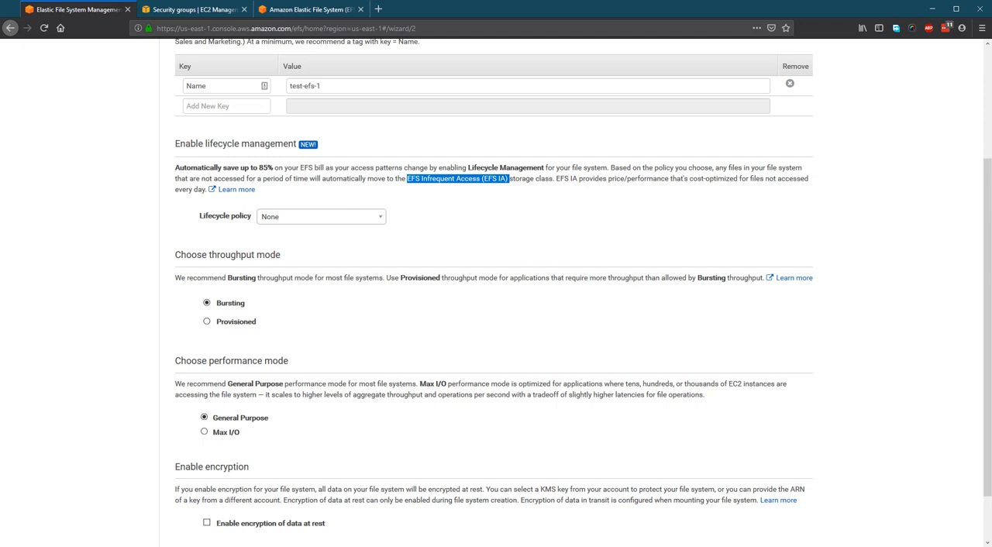
mouse_move(977, 431)
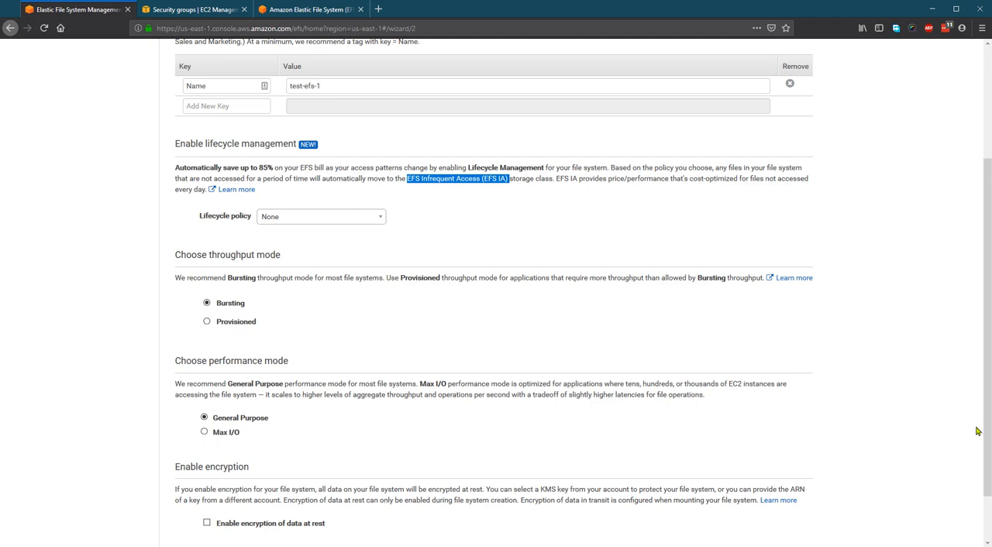
click(320, 216)
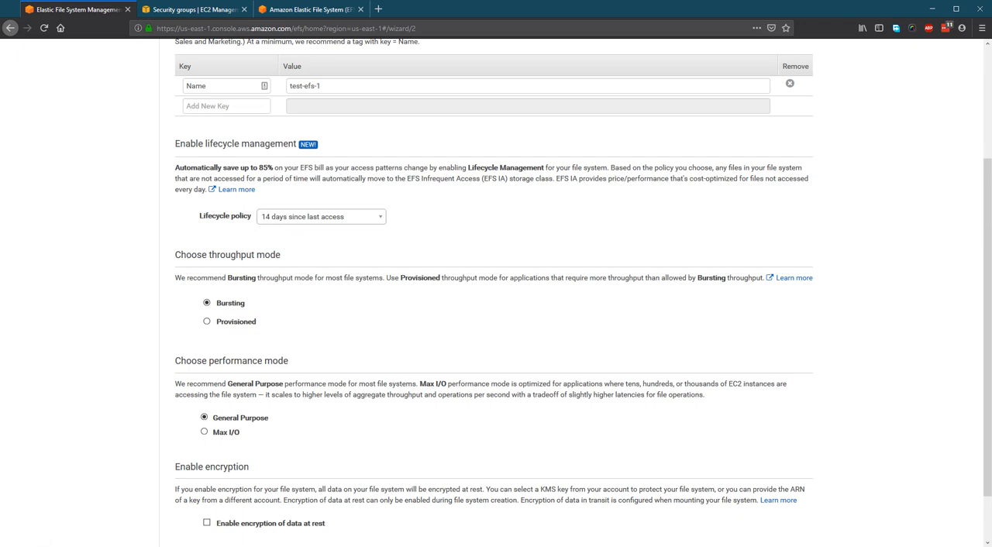
scroll(down, 3)
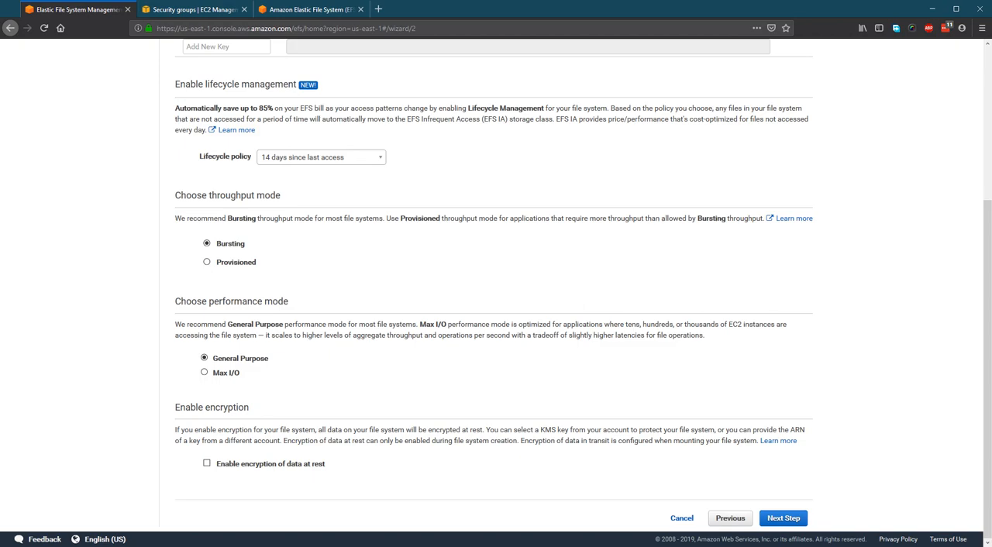
click(782, 518)
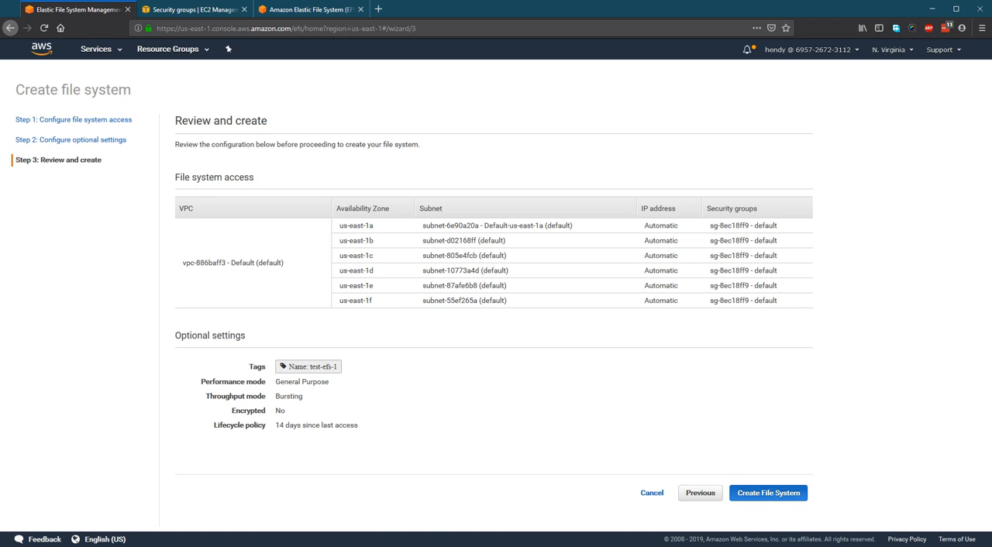
Step: Confirm creation of the test-efs-1 file system from the review page
click(767, 493)
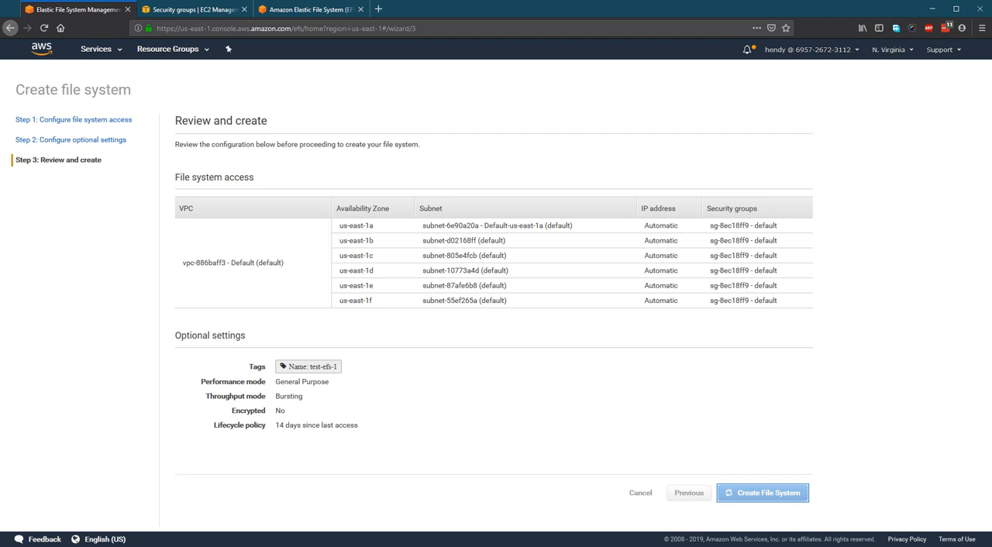
click(761, 493)
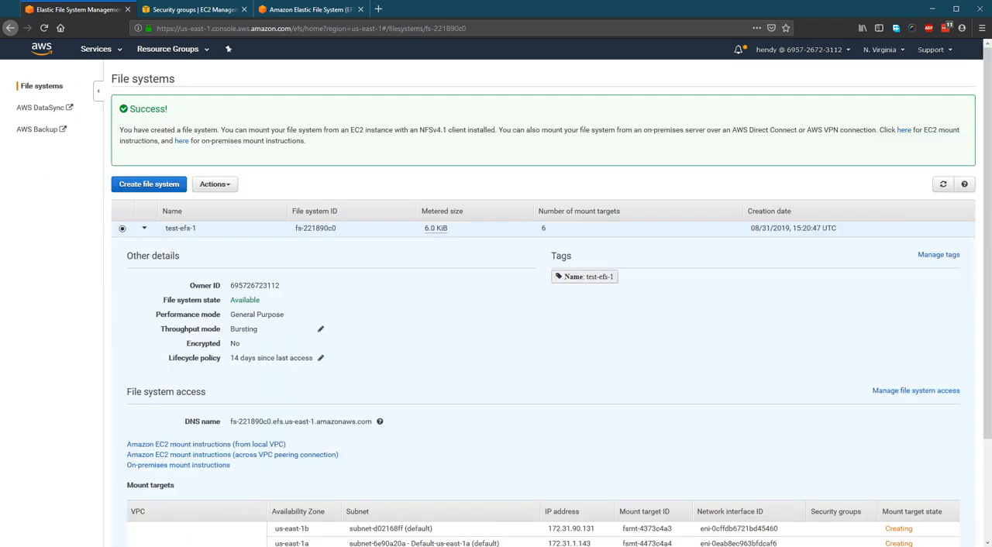
scroll(down, 3)
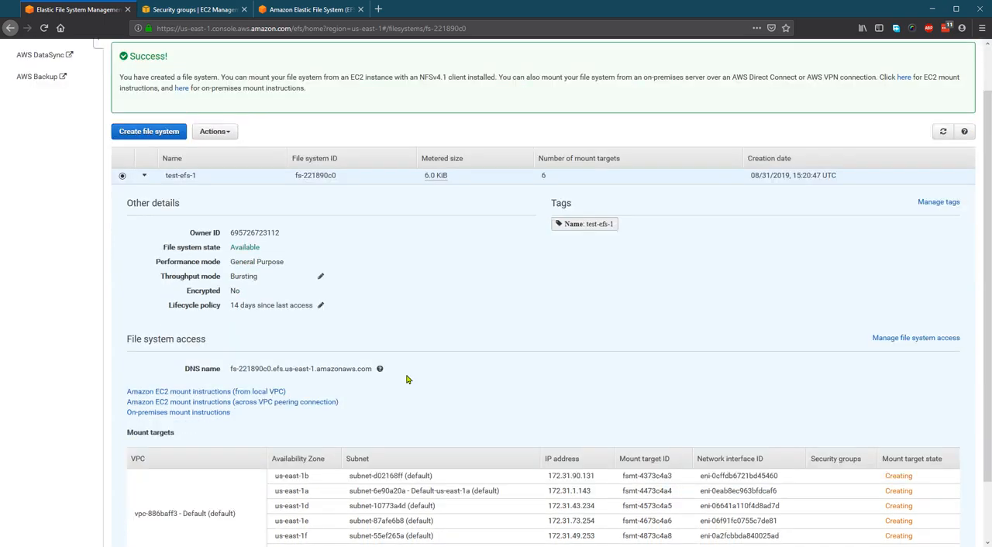
mouse_move(863, 400)
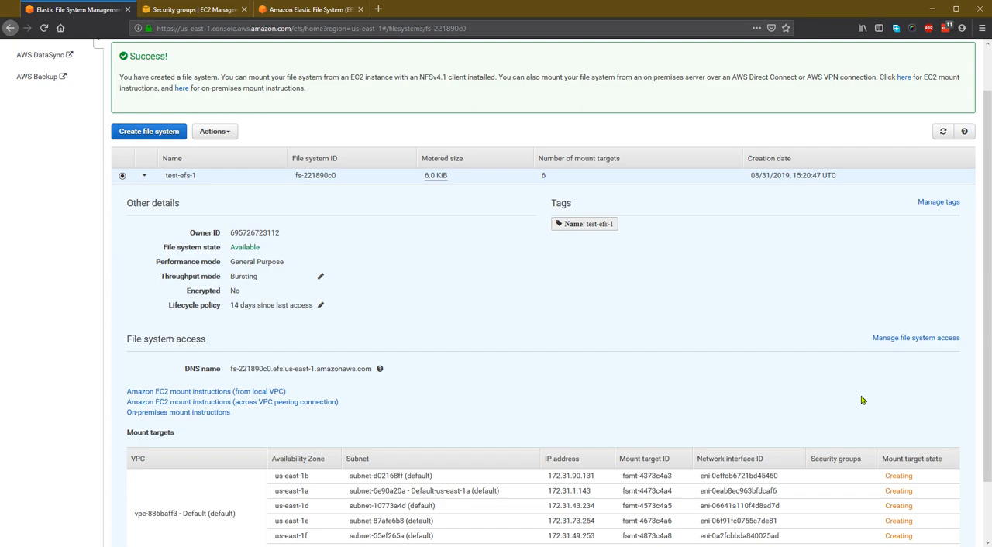
scroll(up, 3)
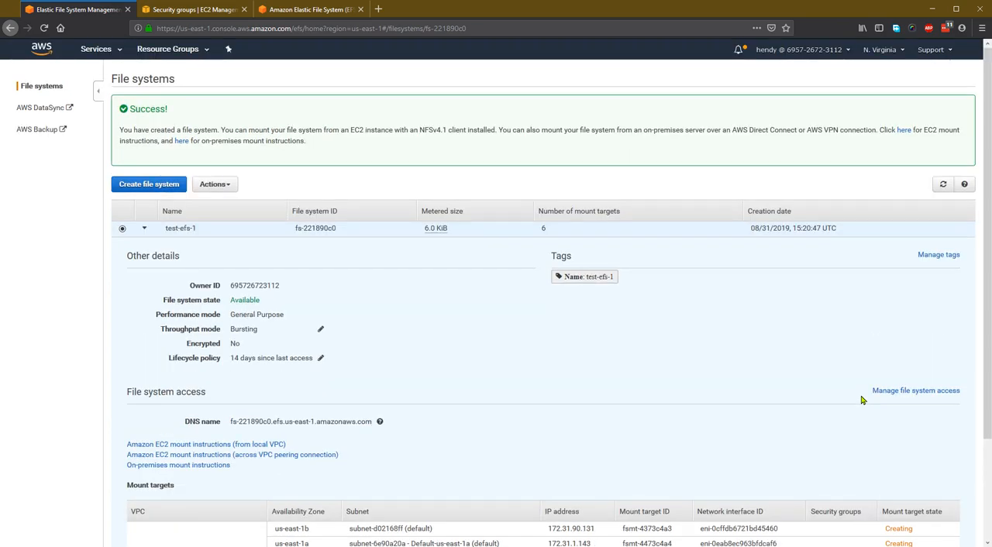